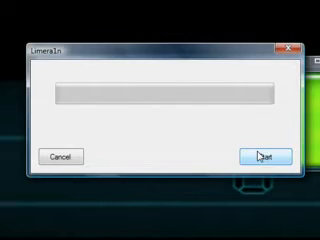
Start the limera1n jailbreak so its upload screen appears with the counter at 0.
left_click(265, 156)
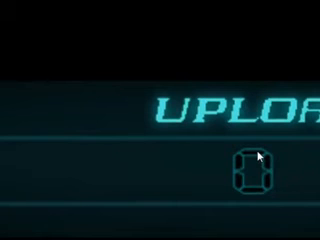
mouse_move(55, 88)
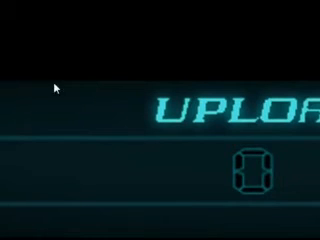